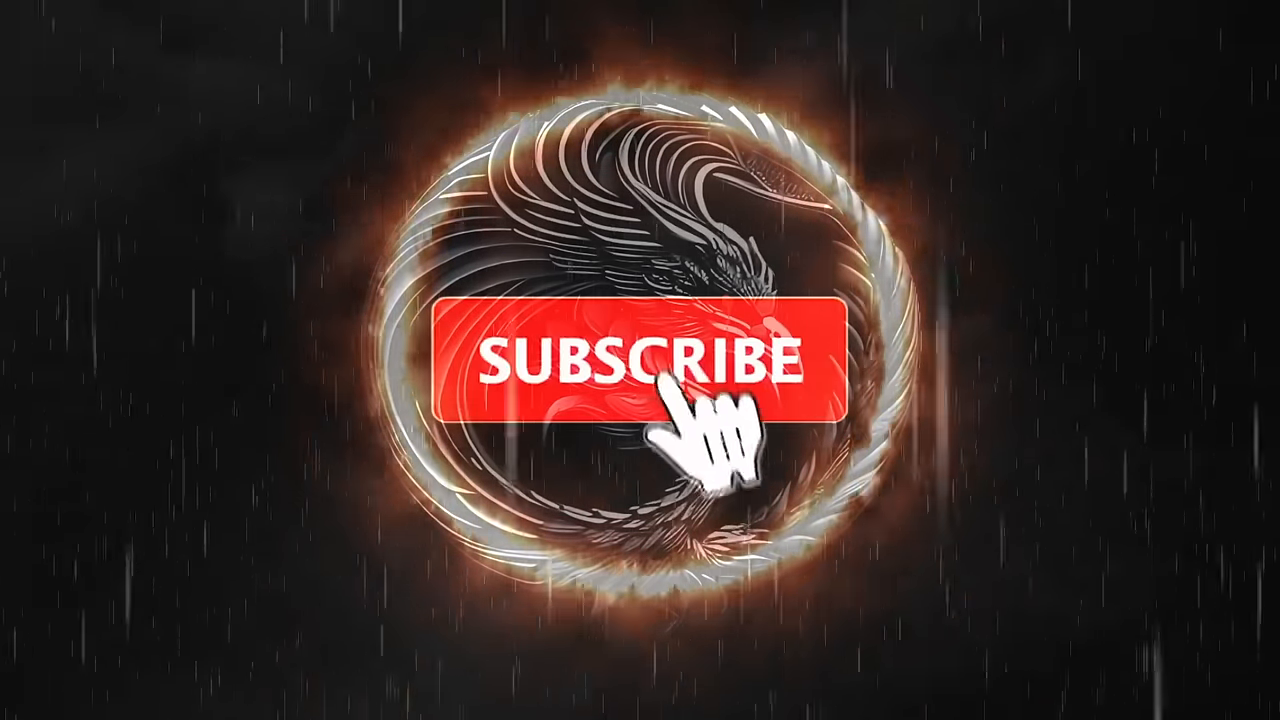
pyautogui.click(640, 360)
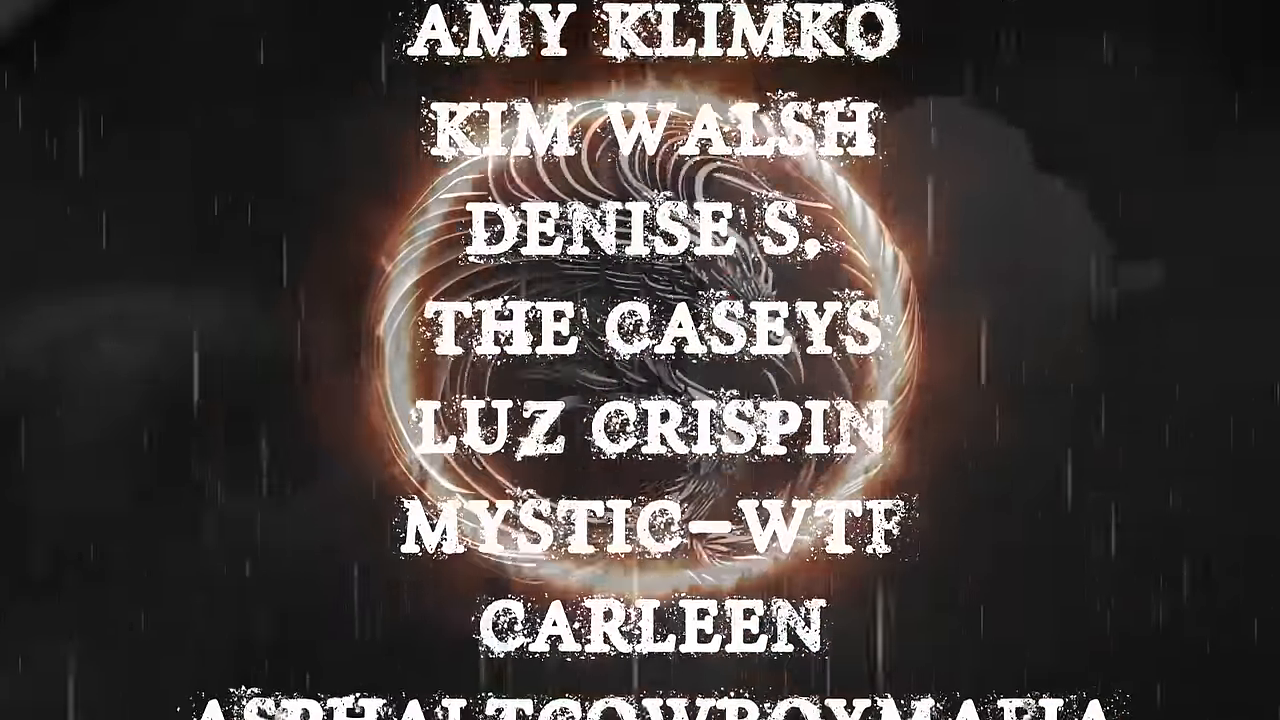
pyautogui.scroll(-3)
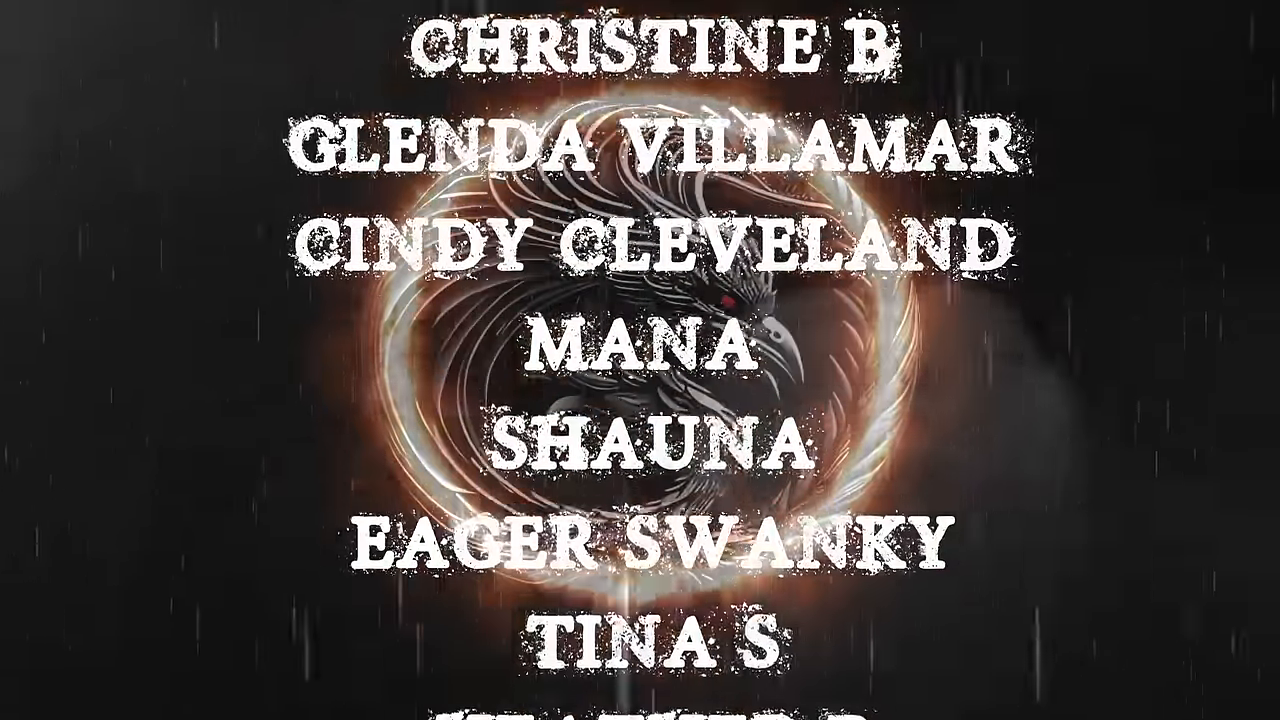
pyautogui.scroll(-3)
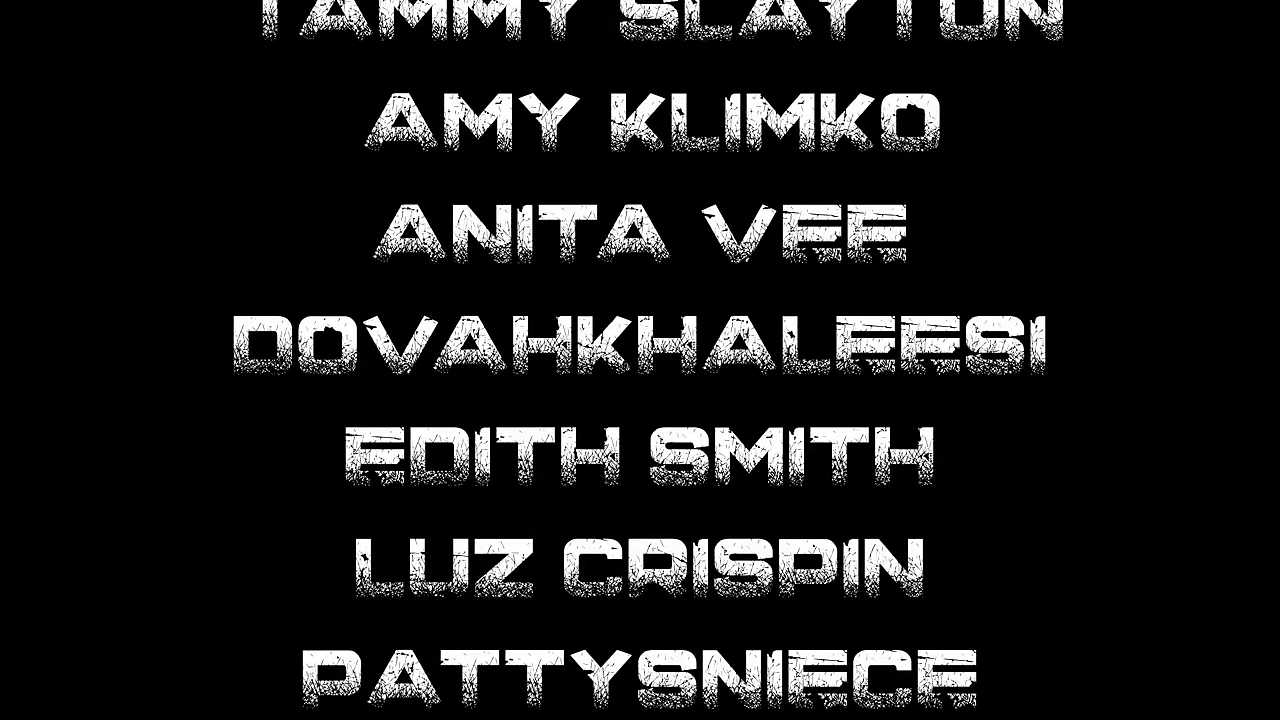
pyautogui.scroll(-3)
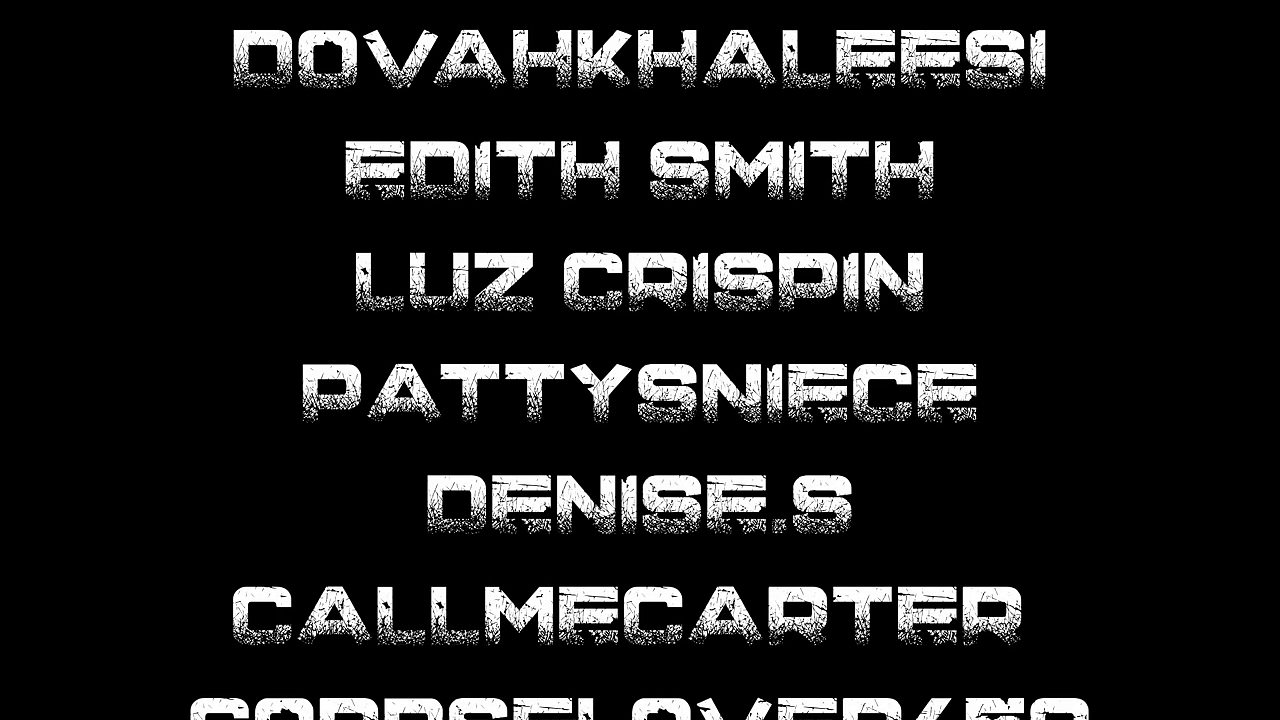